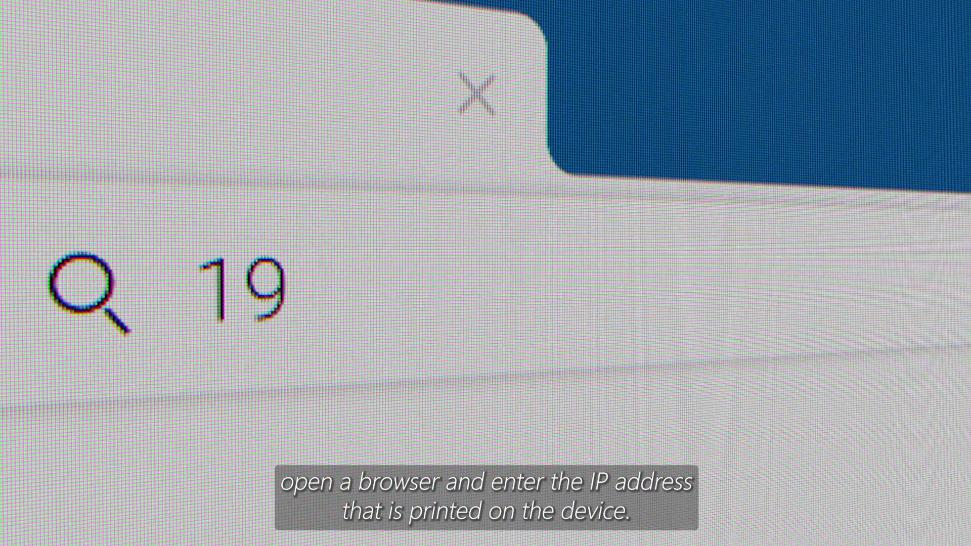
Enter the device IP address 192.168.0.10 in the browser address bar
{"action": "type", "text": "2.168.0.10"}
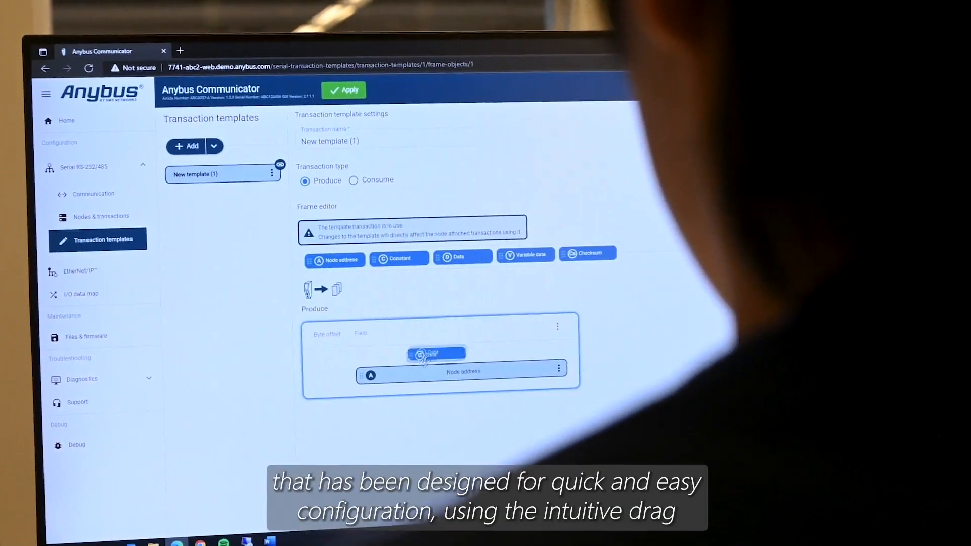
Tour the transaction template, data bits setting and overview, reaching Files & firmware
{"action": "left_click", "coordinate": [549, 373]}
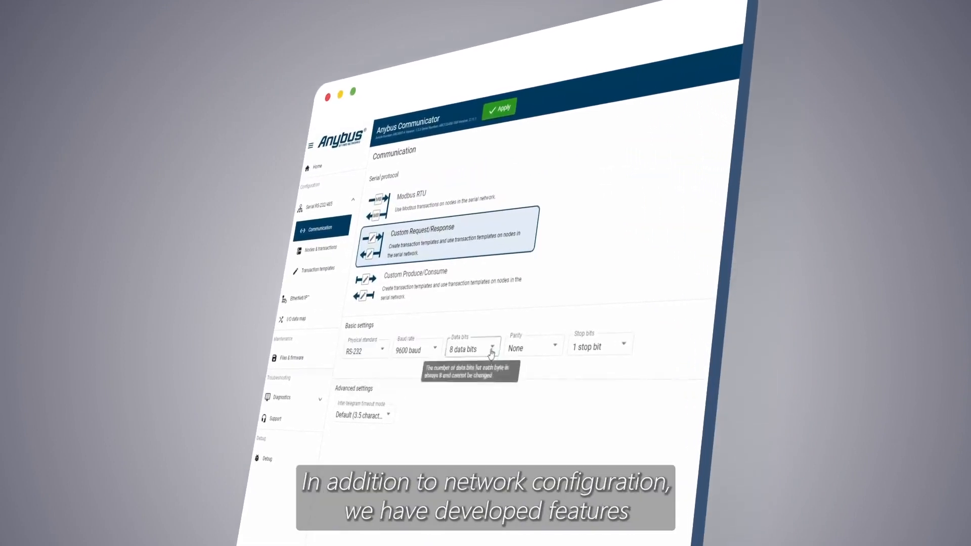
{"action": "left_click", "coordinate": [319, 267]}
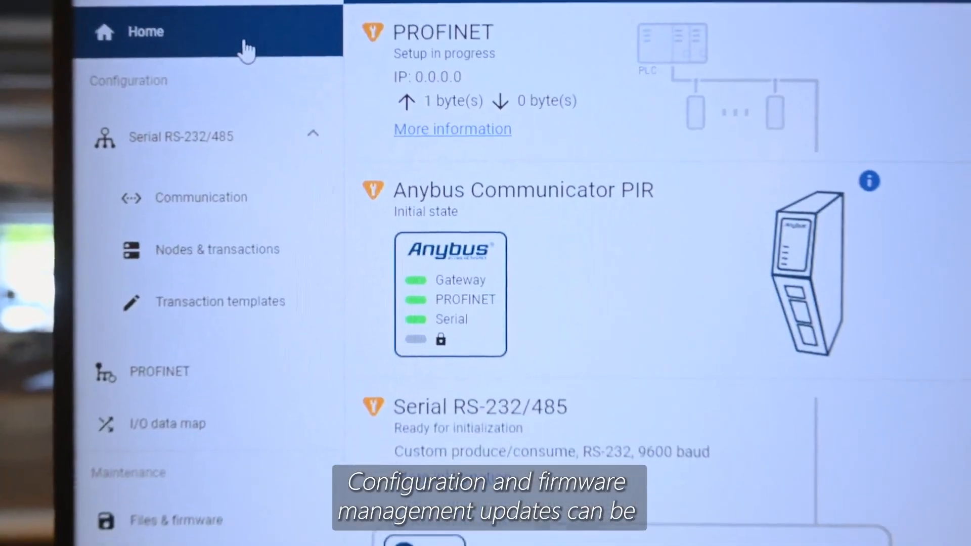
{"action": "scroll", "scroll_direction": "down", "scroll_amount": 3}
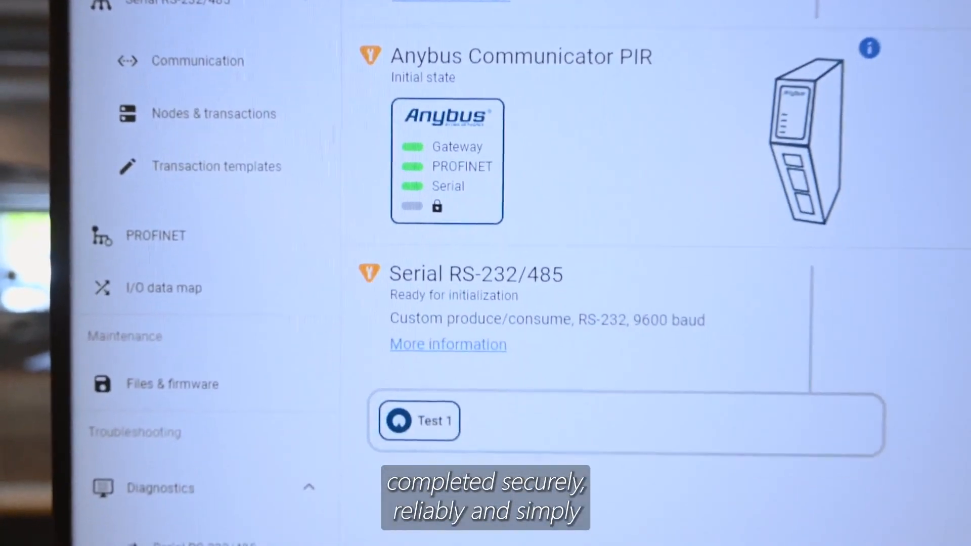
{"action": "left_click", "coordinate": [172, 384]}
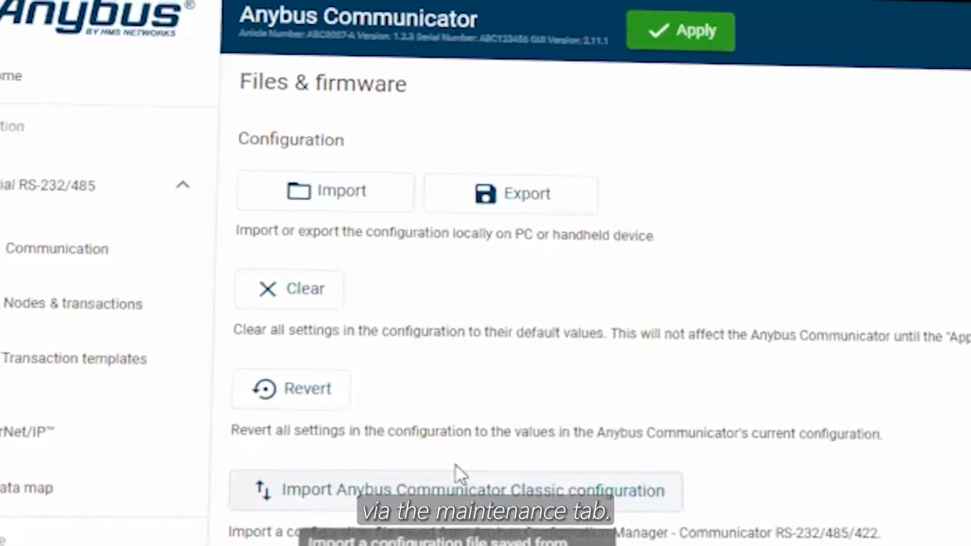
{"action": "left_click", "coordinate": [325, 191]}
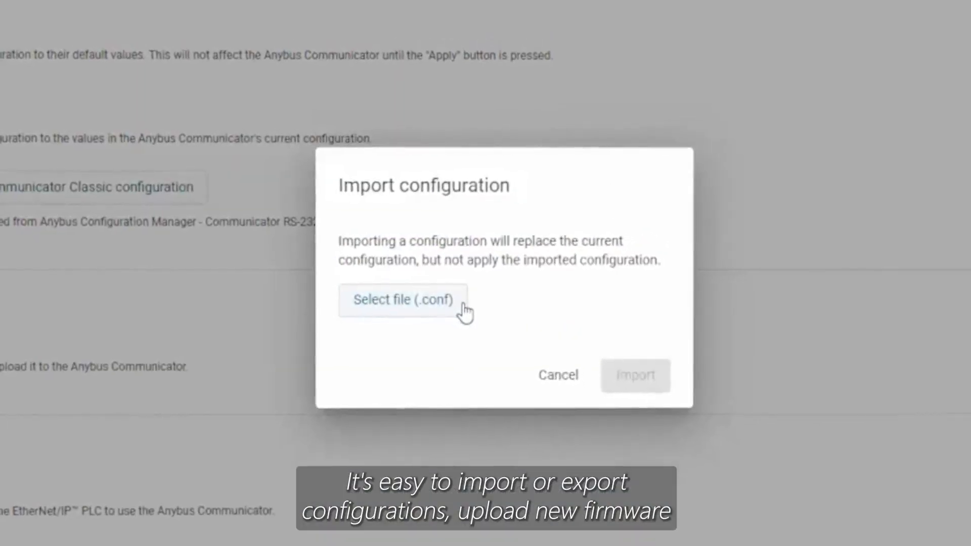
{"action": "left_click", "coordinate": [556, 375]}
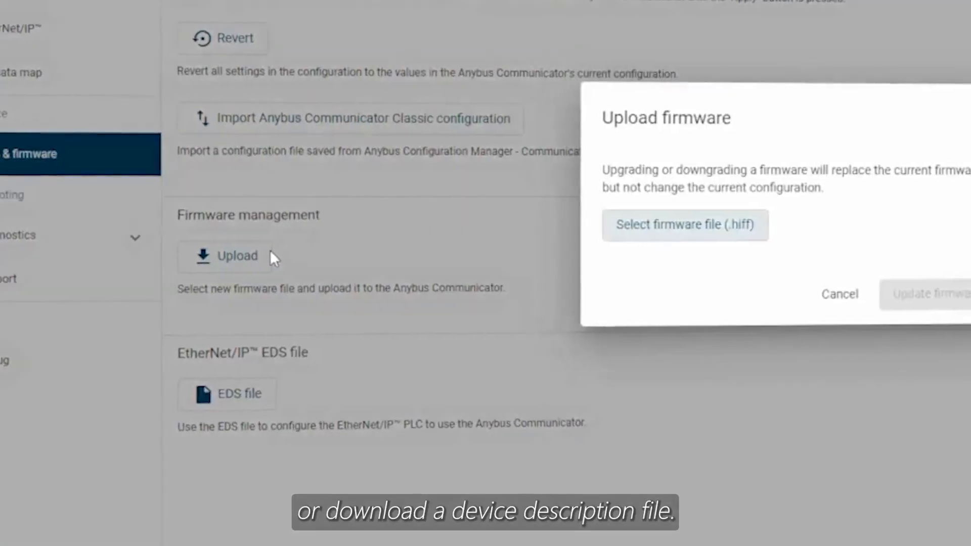
{"action": "left_click", "coordinate": [838, 293]}
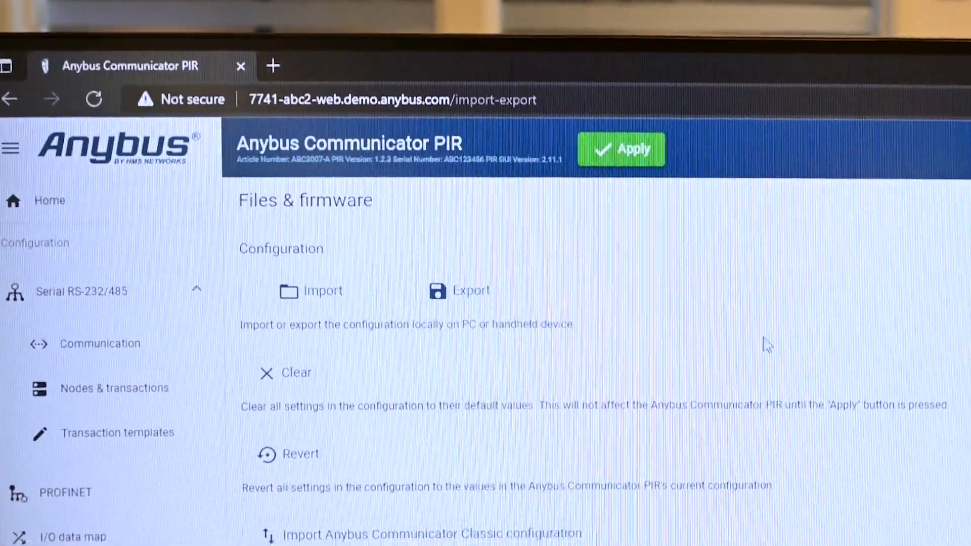
{"action": "scroll", "scroll_direction": "down", "scroll_amount": 3}
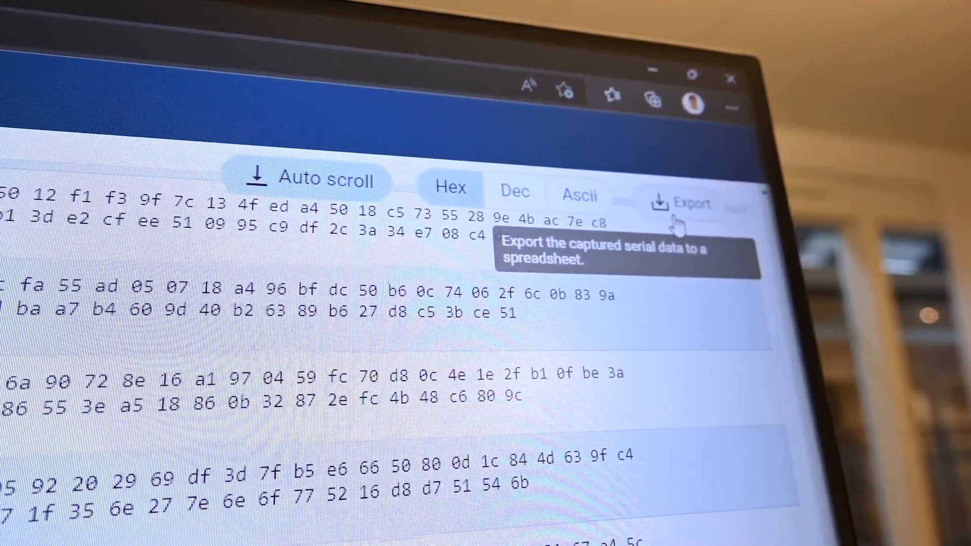
Export the captured serial data from the data monitor
{"action": "left_click", "coordinate": [684, 203]}
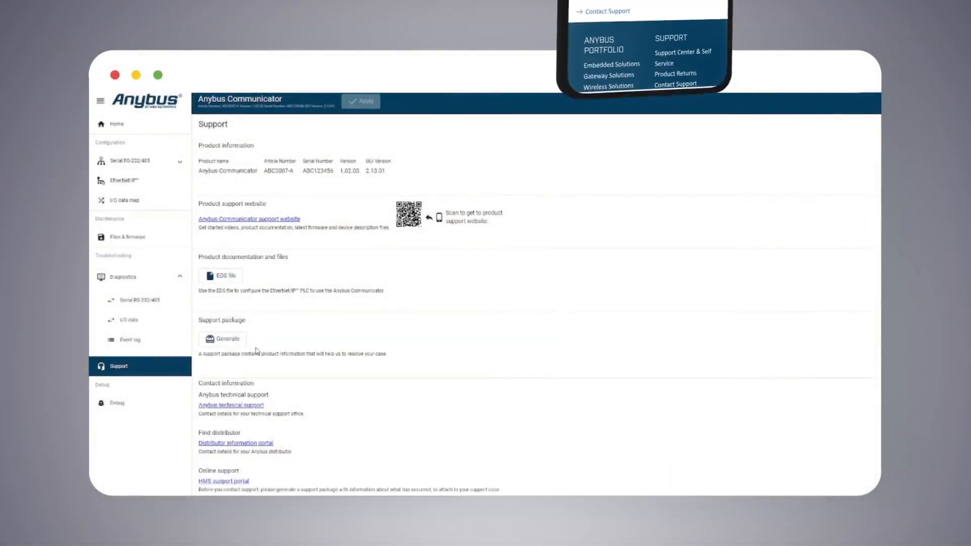
{"action": "mouse_move", "coordinate": [228, 339]}
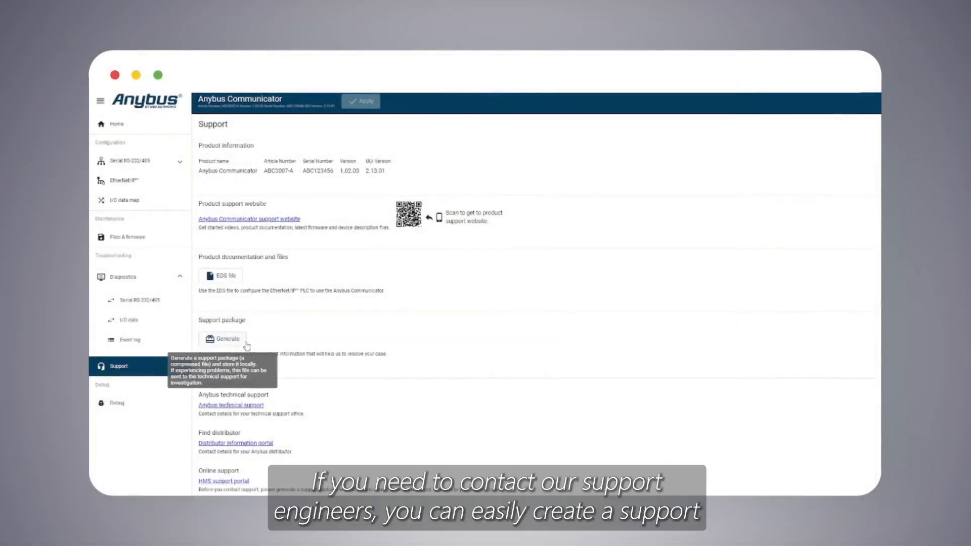
Generate and download a support package from the Support page
{"action": "left_click", "coordinate": [221, 338]}
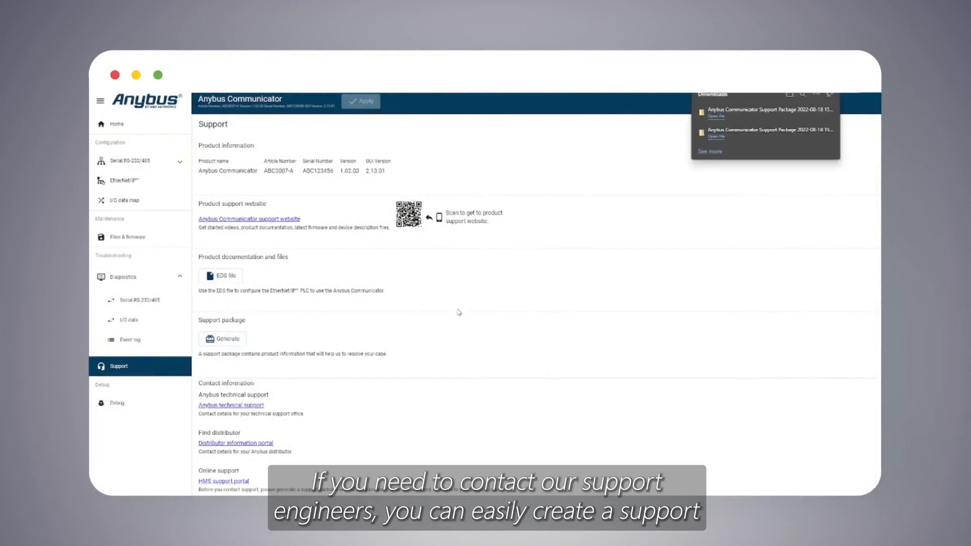
{"action": "mouse_move", "coordinate": [741, 121]}
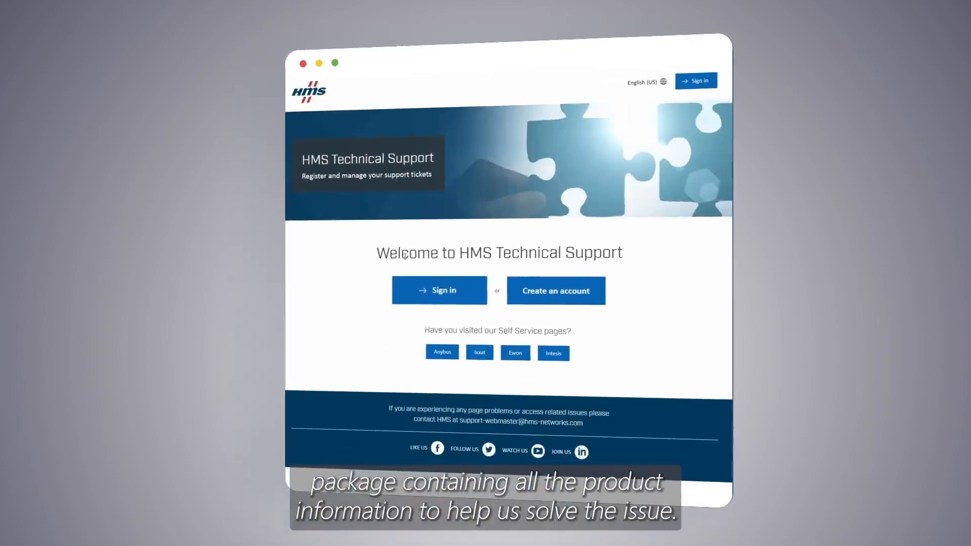
Open Anybus Contact Support and scroll through the distributor listings
{"action": "left_click", "coordinate": [441, 351]}
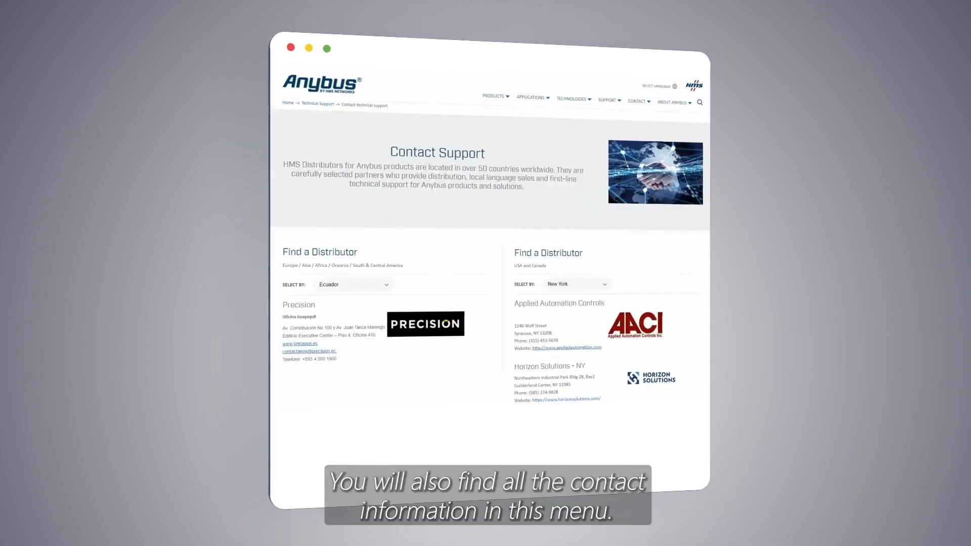
{"action": "scroll", "scroll_direction": "down", "scroll_amount": 3}
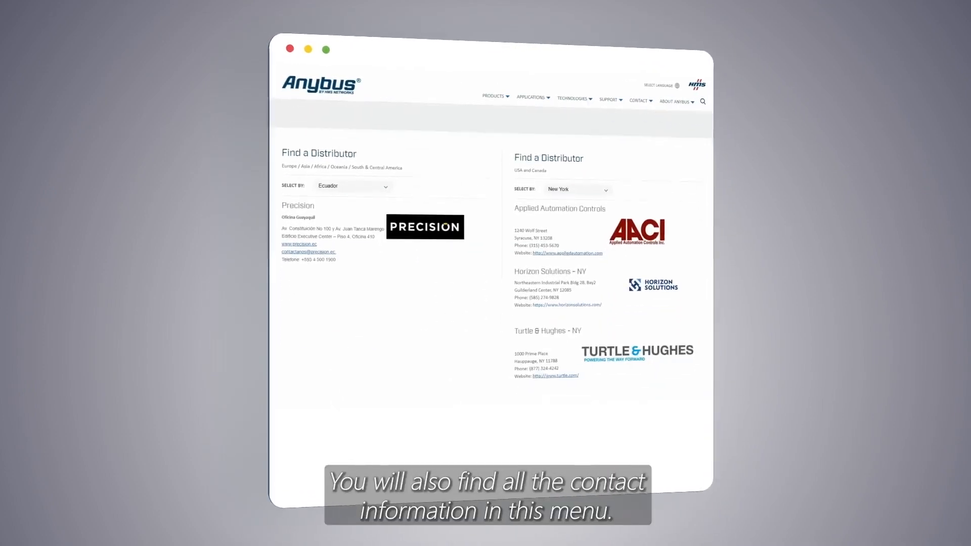